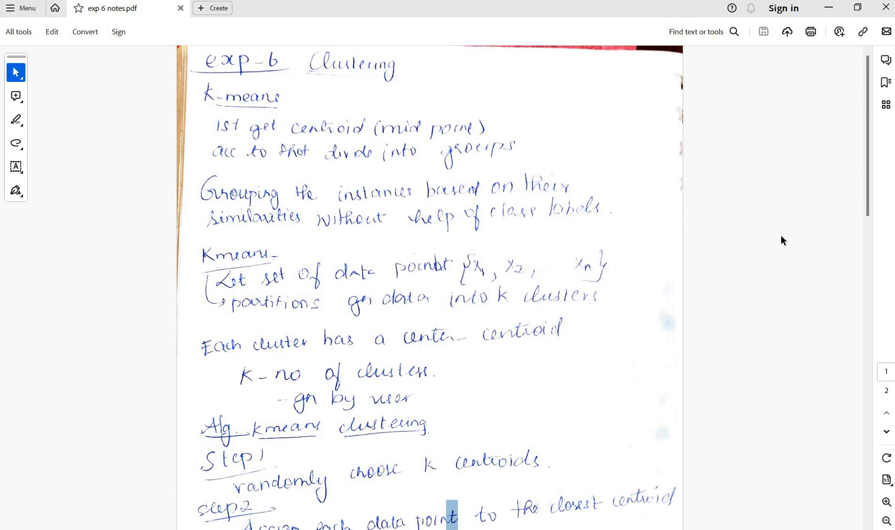
pyautogui.moveTo(160, 353)
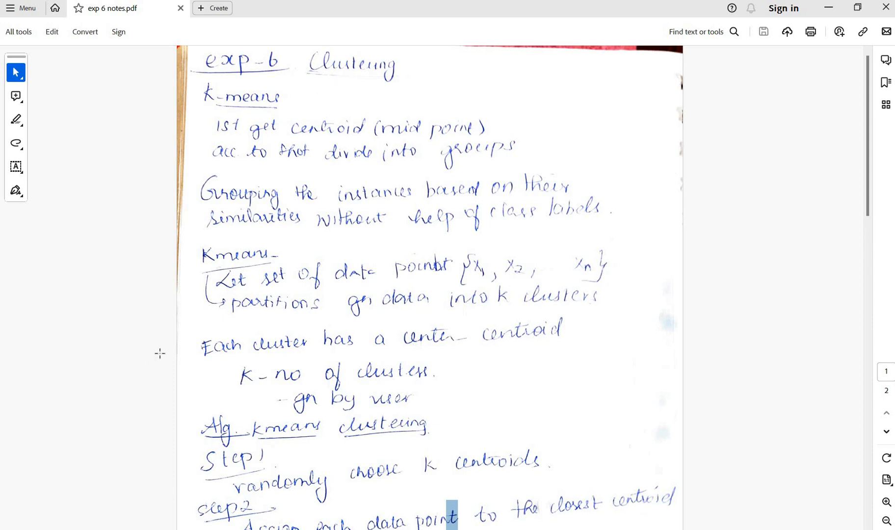
pyautogui.moveTo(158, 350)
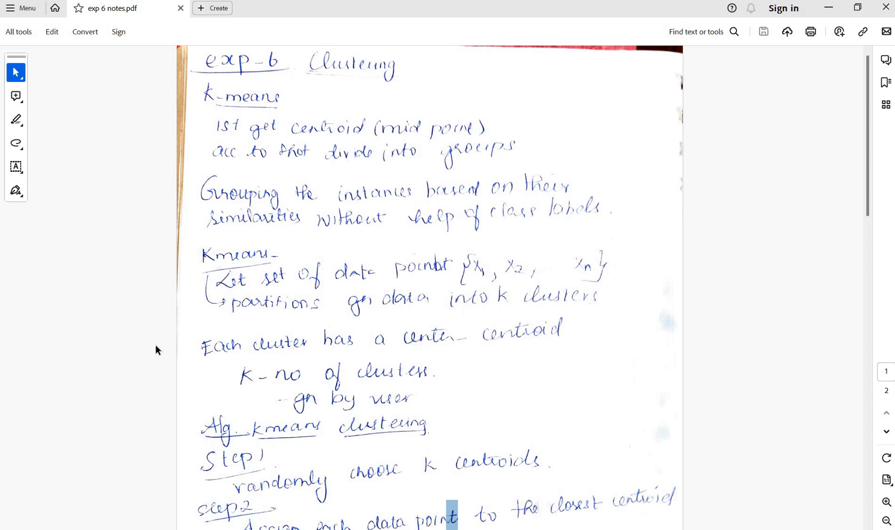
pyautogui.moveTo(286, 322)
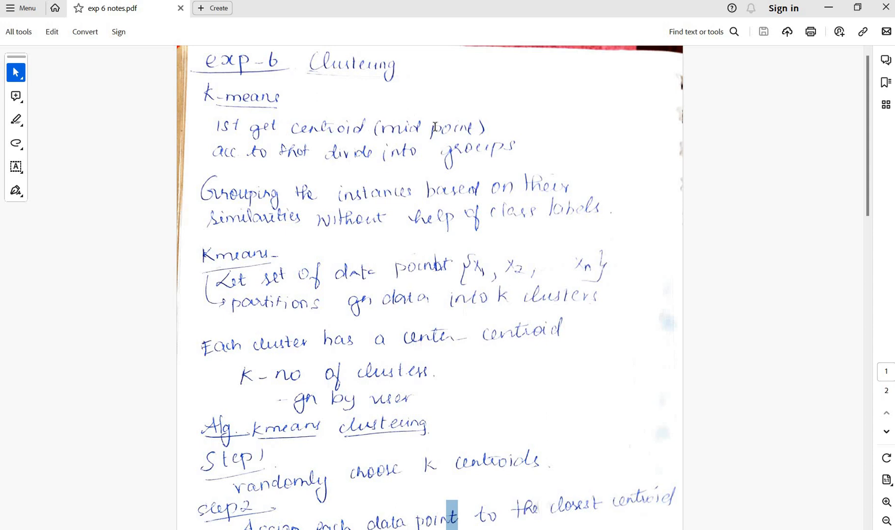
pyautogui.moveTo(436, 127)
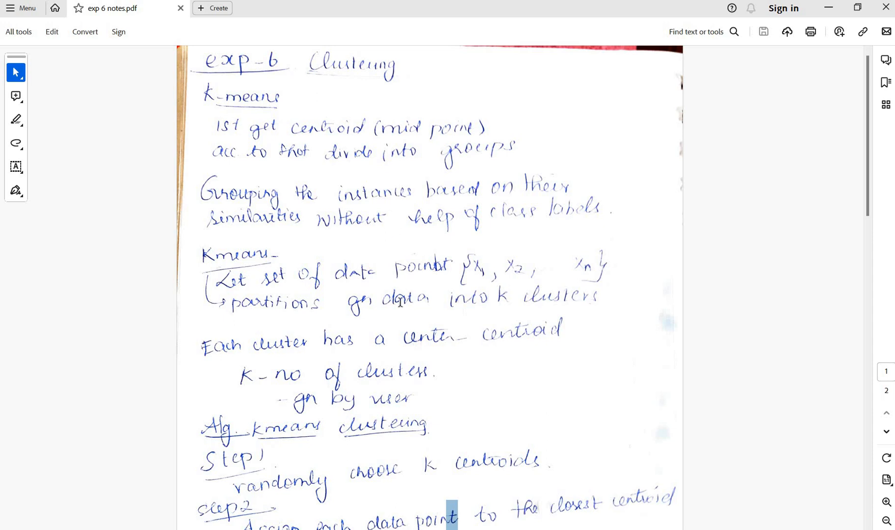
pyautogui.moveTo(333, 210)
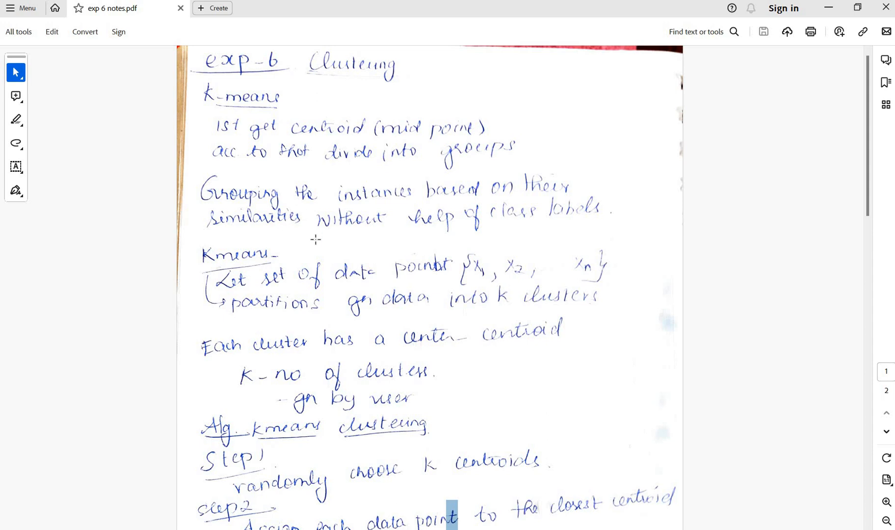
# - Scroll page 1 of the notes down to the handwritten K-means algorithm steps 1–4
pyautogui.scroll(-3)
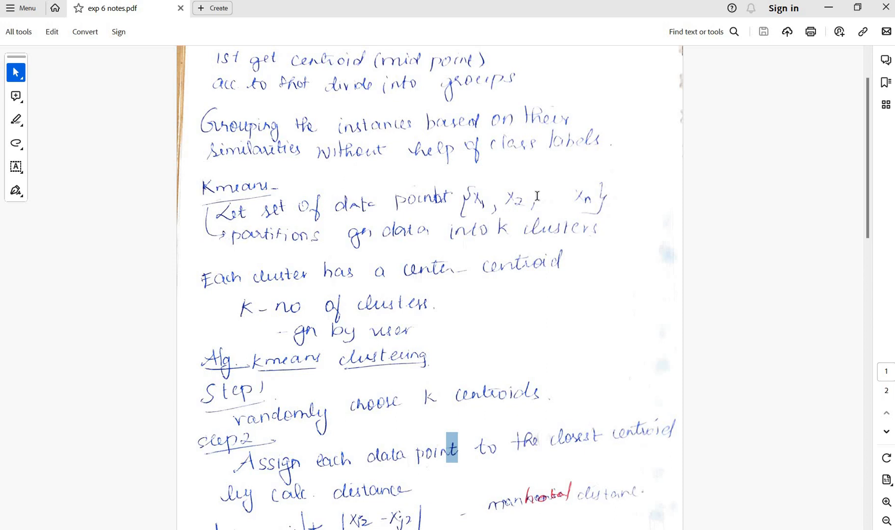
pyautogui.moveTo(239, 246)
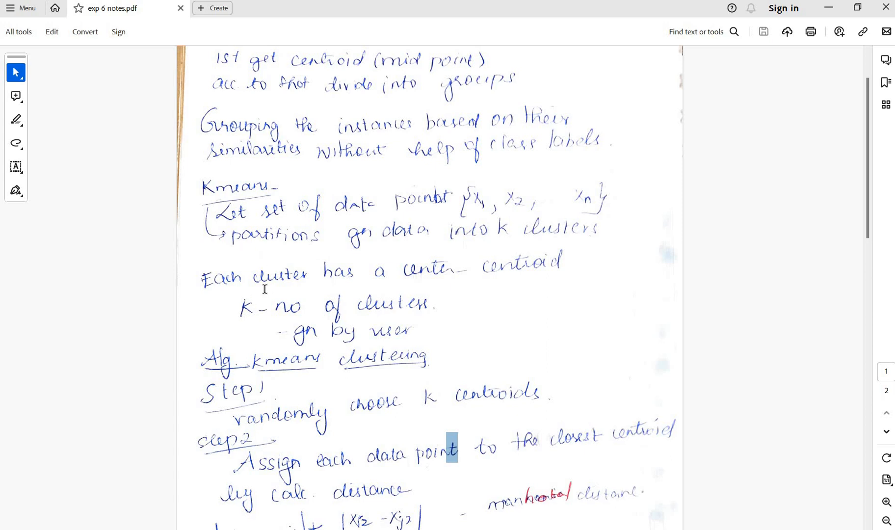
pyautogui.scroll(-3)
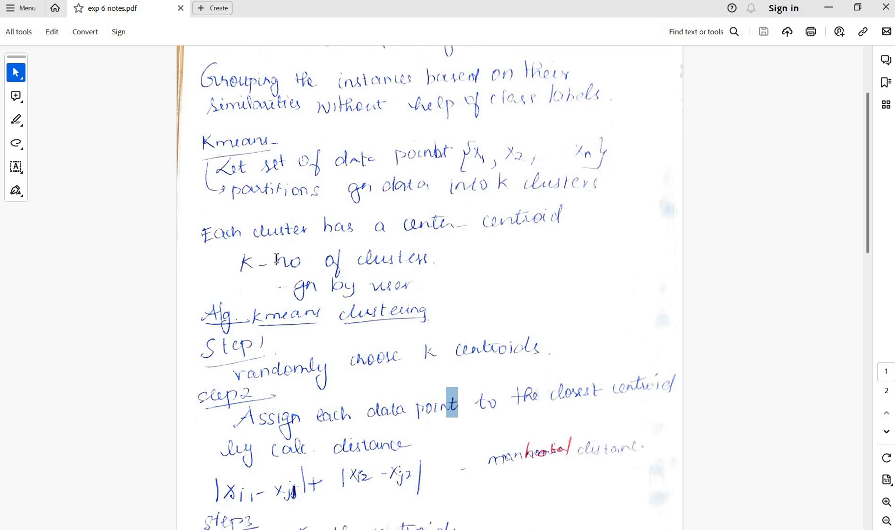
pyautogui.scroll(-3)
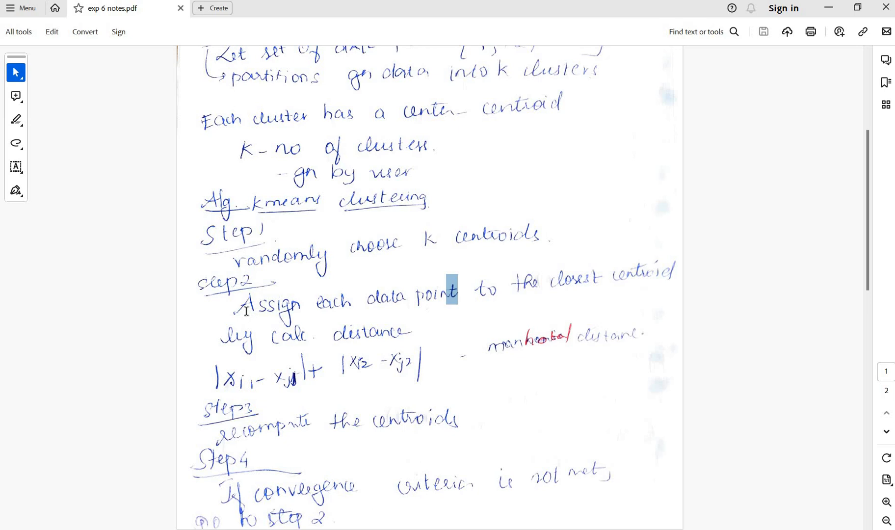
pyautogui.scroll(-3)
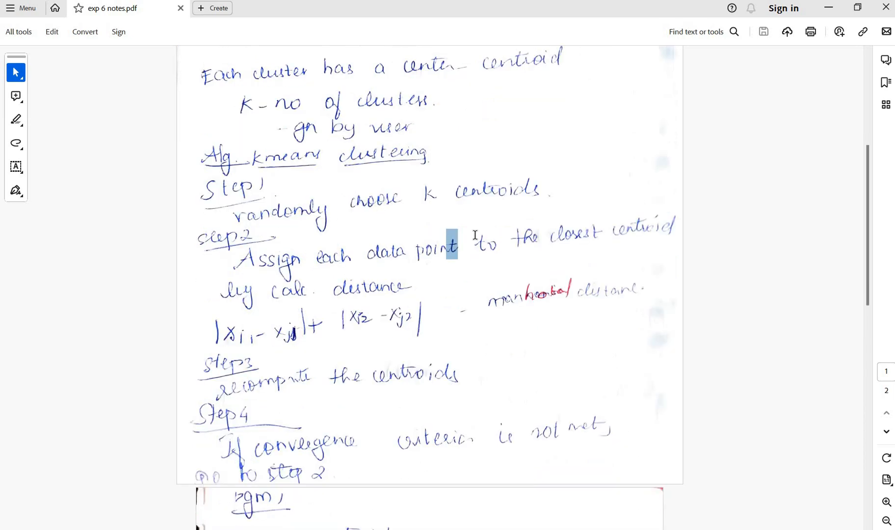
pyautogui.scroll(-3)
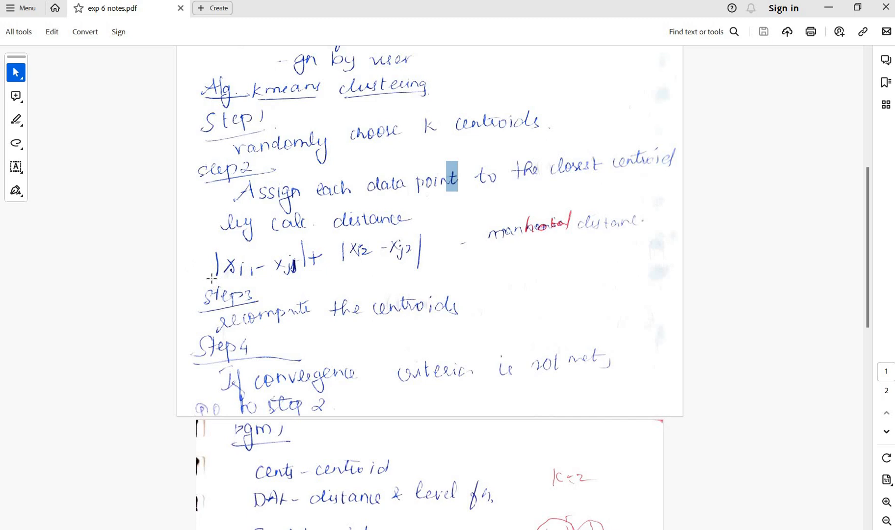
pyautogui.moveTo(817, 326)
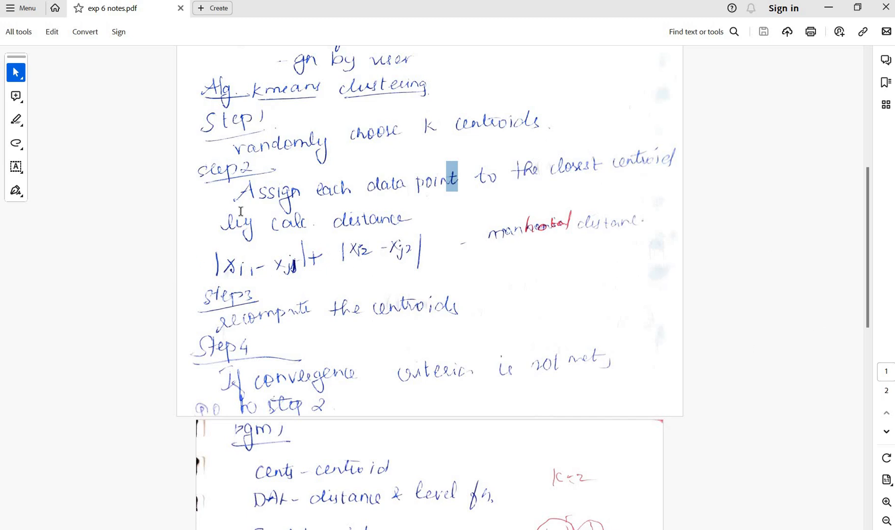
pyautogui.moveTo(403, 380)
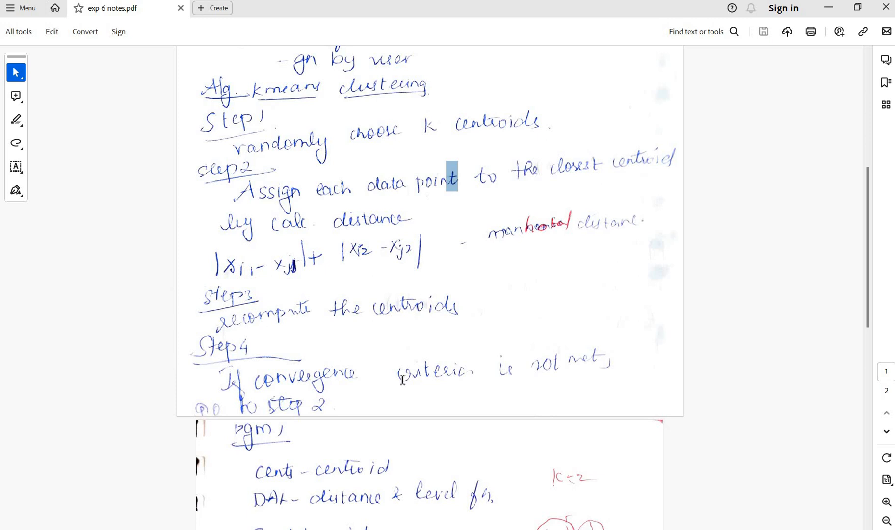
pyautogui.moveTo(284, 286)
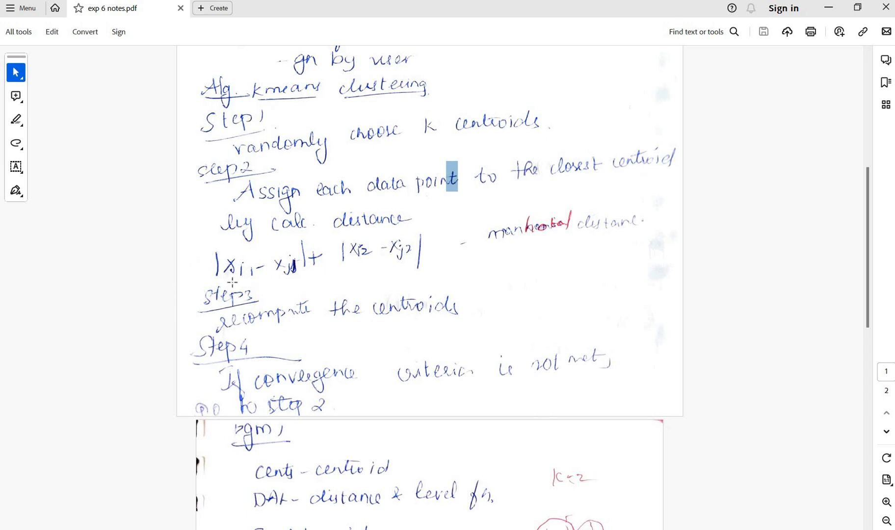
pyautogui.moveTo(263, 303)
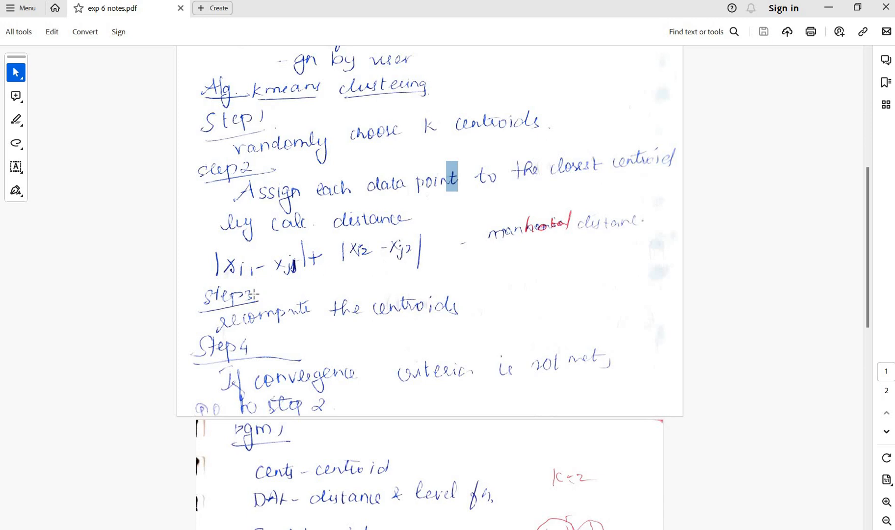
# - Scroll into page 2 showing the program variables cent, DAT, f, k and the K=2 cluster sketch
pyautogui.scroll(-3)
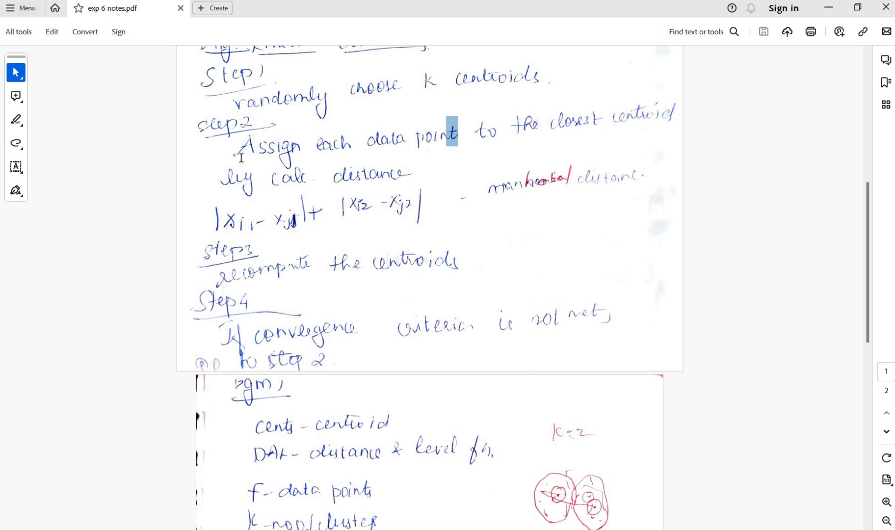
pyautogui.scroll(-3)
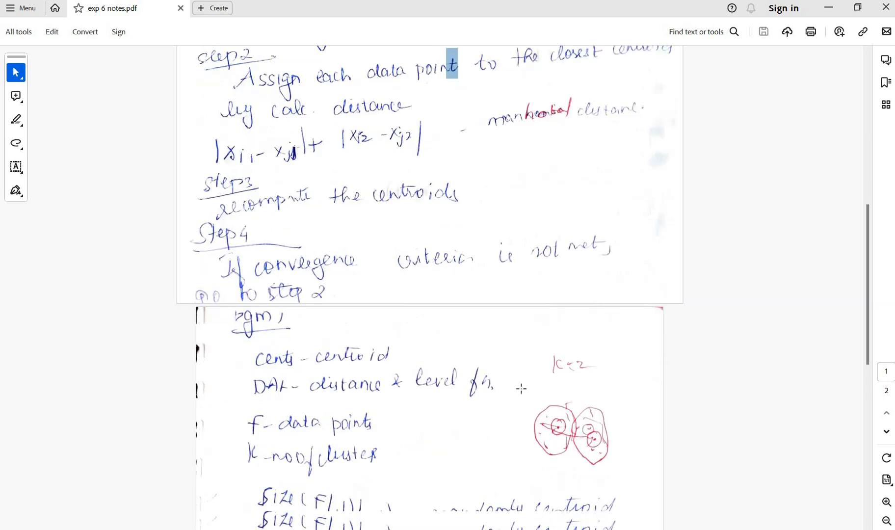
pyautogui.scroll(-3)
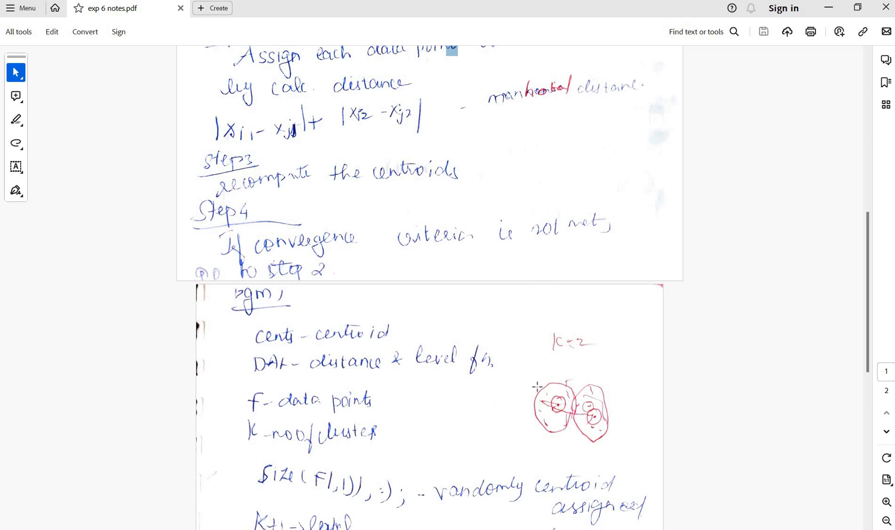
pyautogui.moveTo(564, 389)
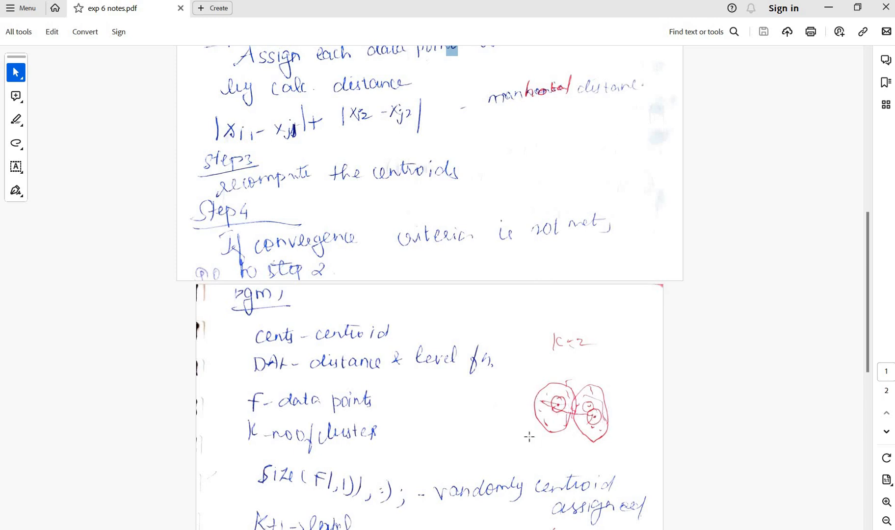
pyautogui.moveTo(394, 134)
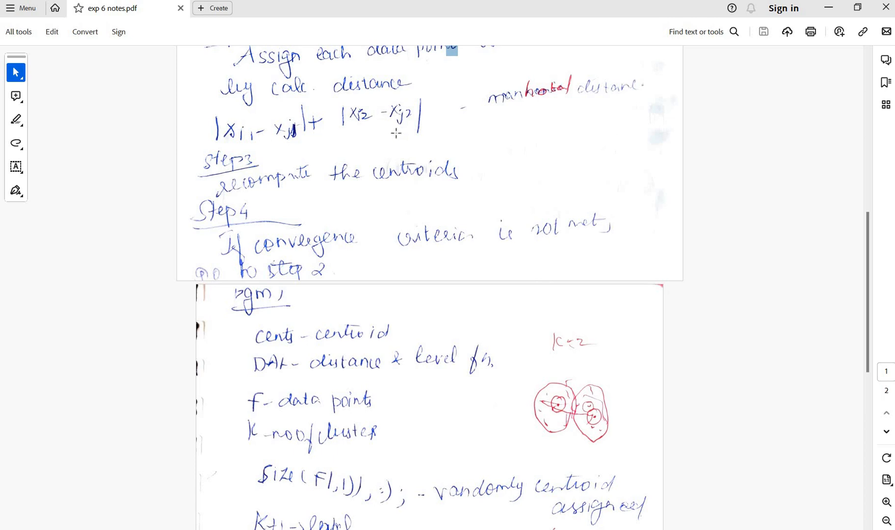
pyautogui.scroll(-3)
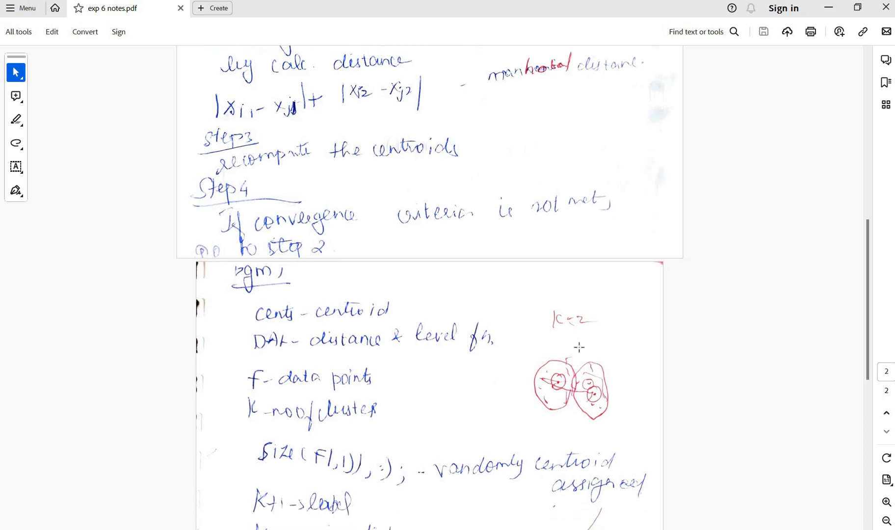
pyautogui.scroll(-3)
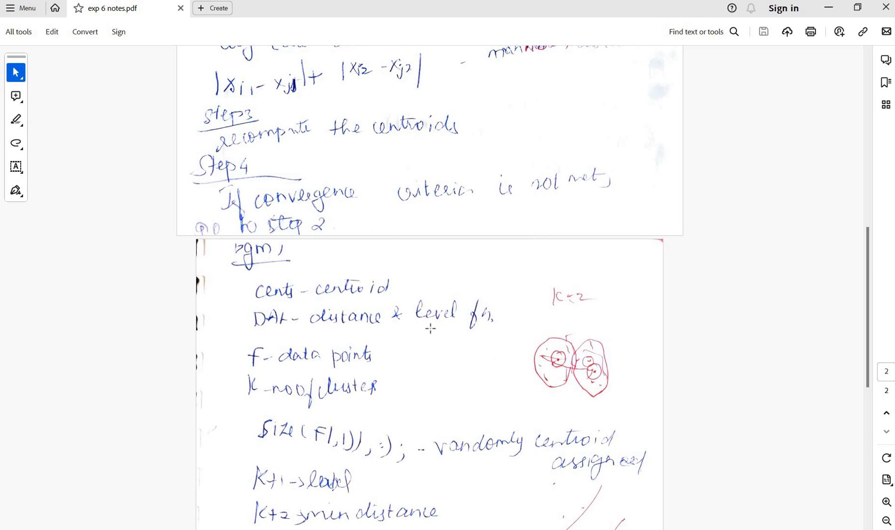
pyautogui.scroll(-3)
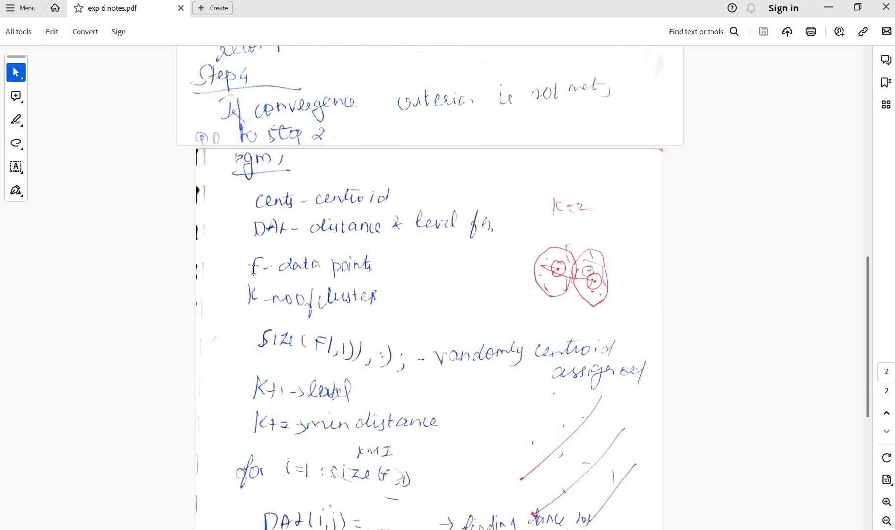
pyautogui.scroll(-3)
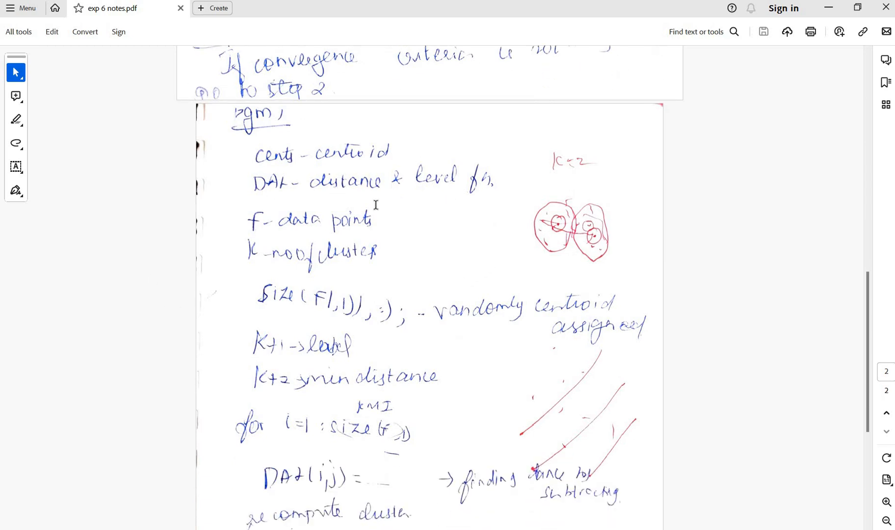
pyautogui.moveTo(271, 279)
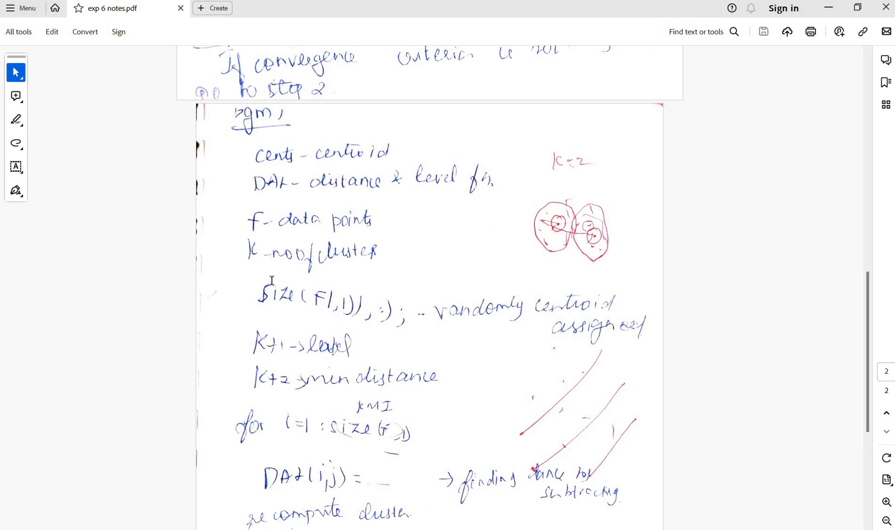
pyautogui.scroll(-3)
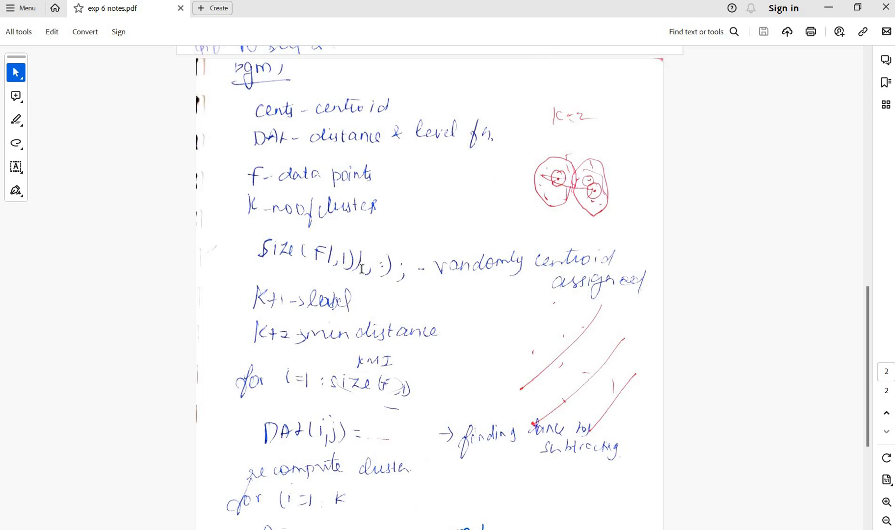
pyautogui.moveTo(343, 306)
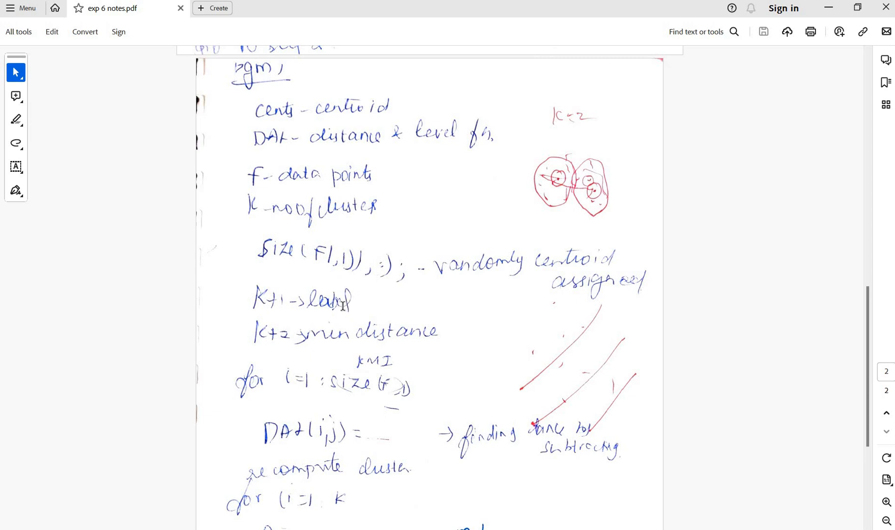
pyautogui.scroll(-3)
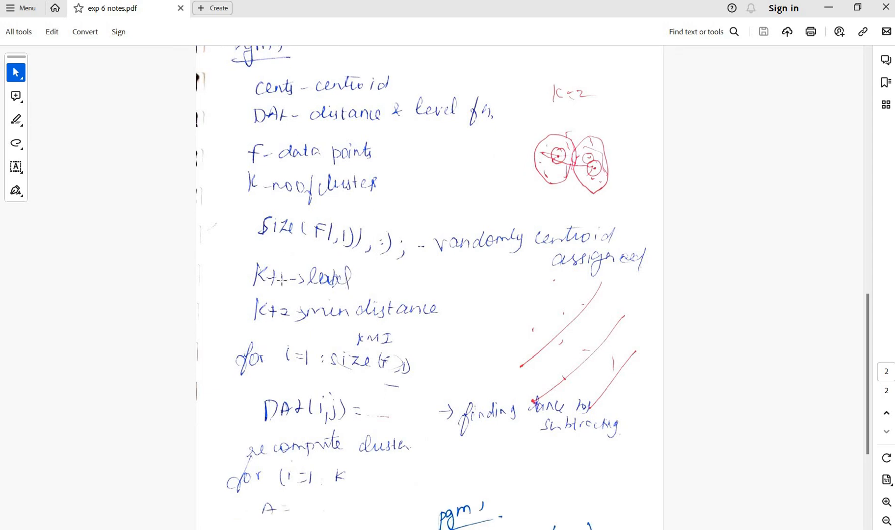
pyautogui.scroll(-3)
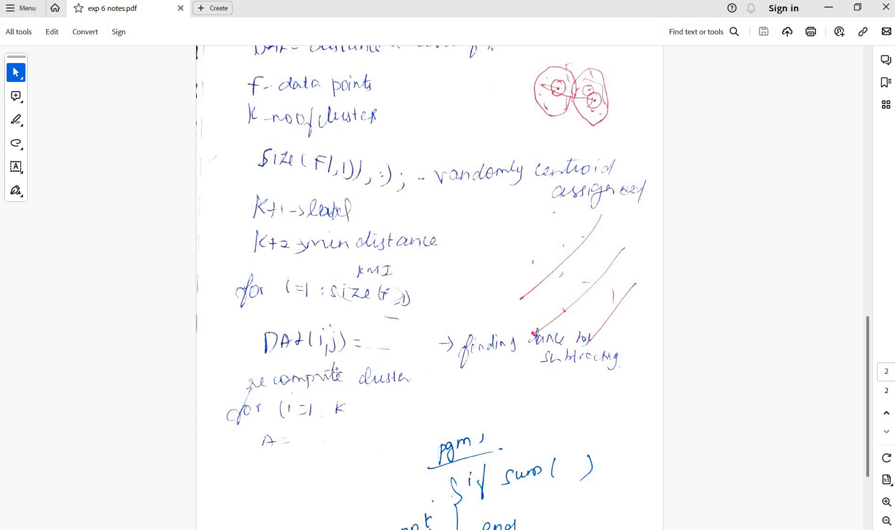
pyautogui.scroll(-3)
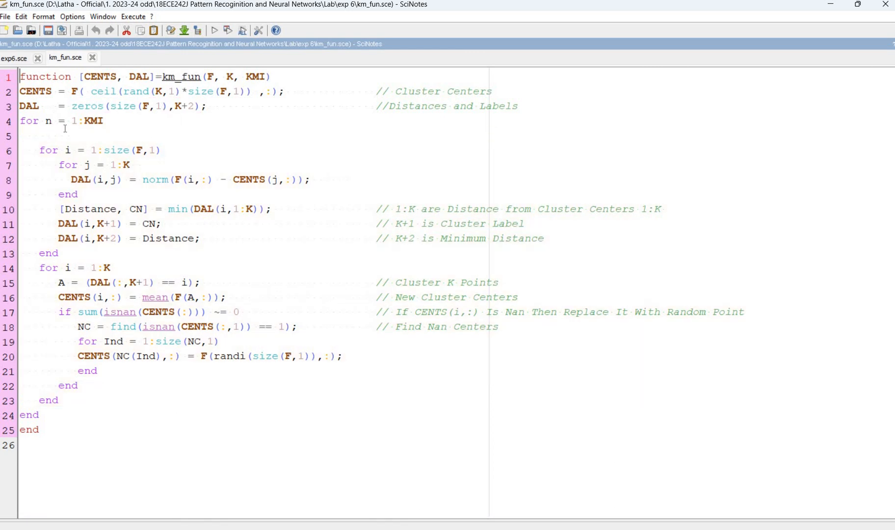
pyautogui.moveTo(84, 150)
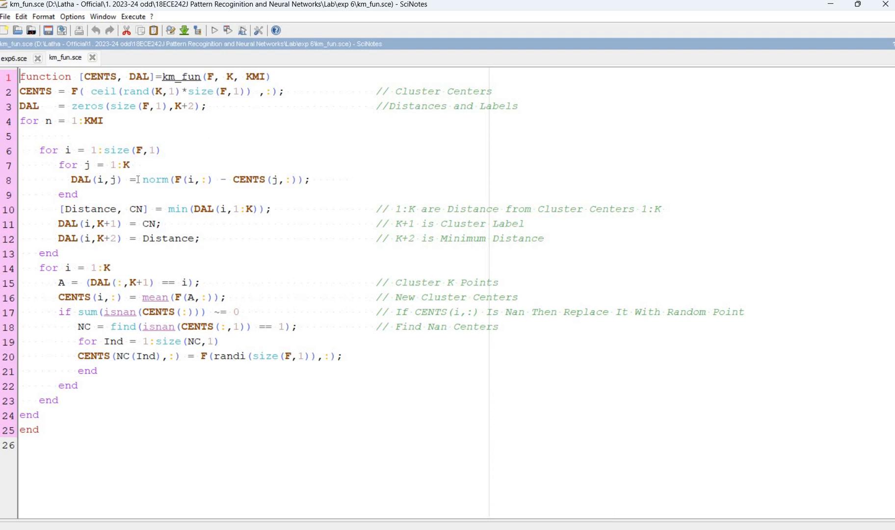
pyautogui.moveTo(132, 181)
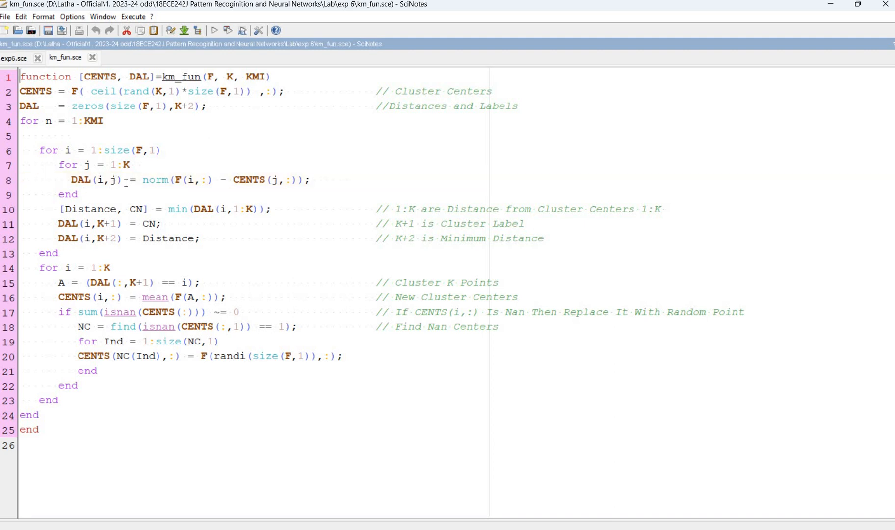
# - Show the km_fun.sce tab in SciNotes with its distance, labeling and centroid-update loops
pyautogui.click(263, 180)
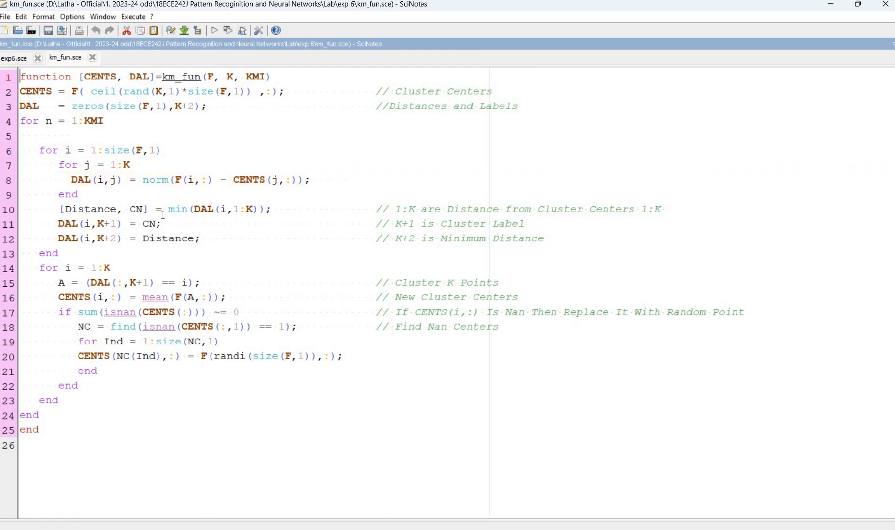
pyautogui.moveTo(232, 218)
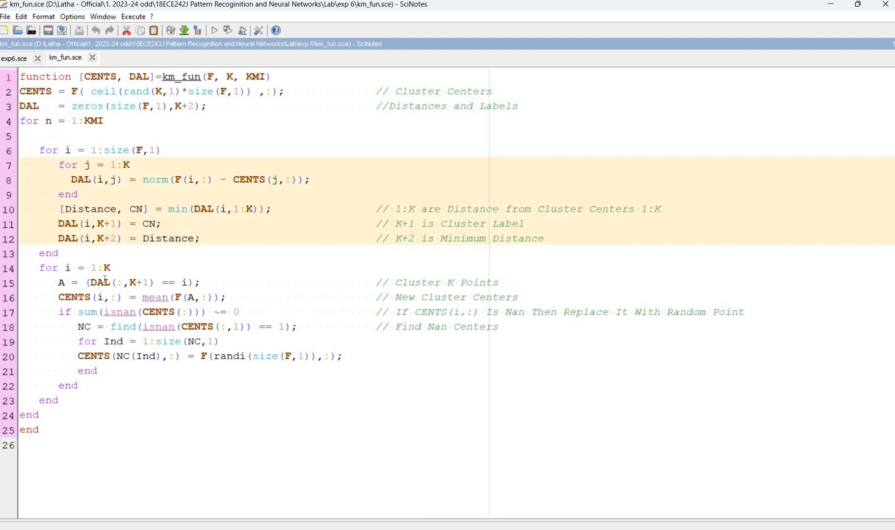
pyautogui.click(90, 332)
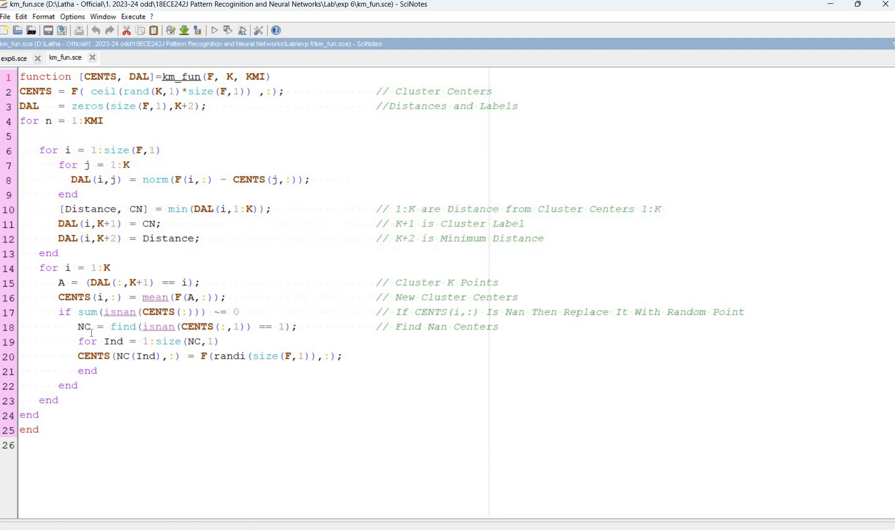
pyautogui.moveTo(156, 341)
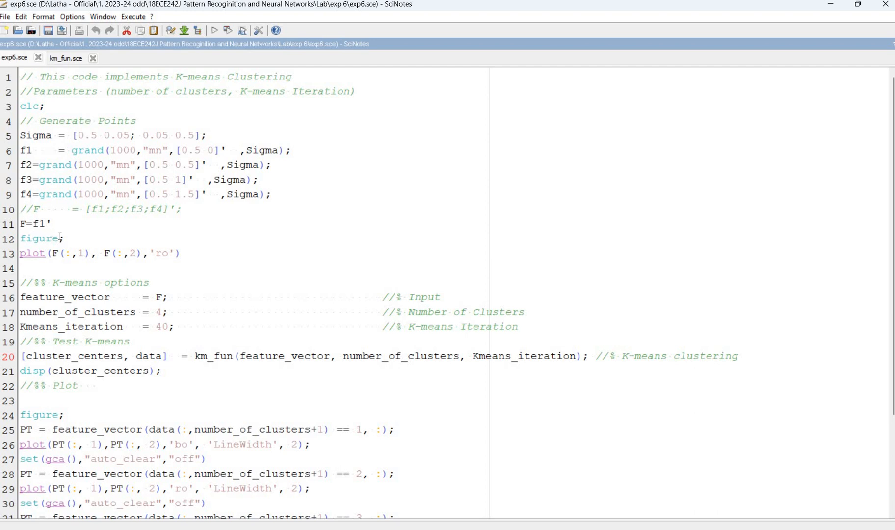
pyautogui.moveTo(59, 166)
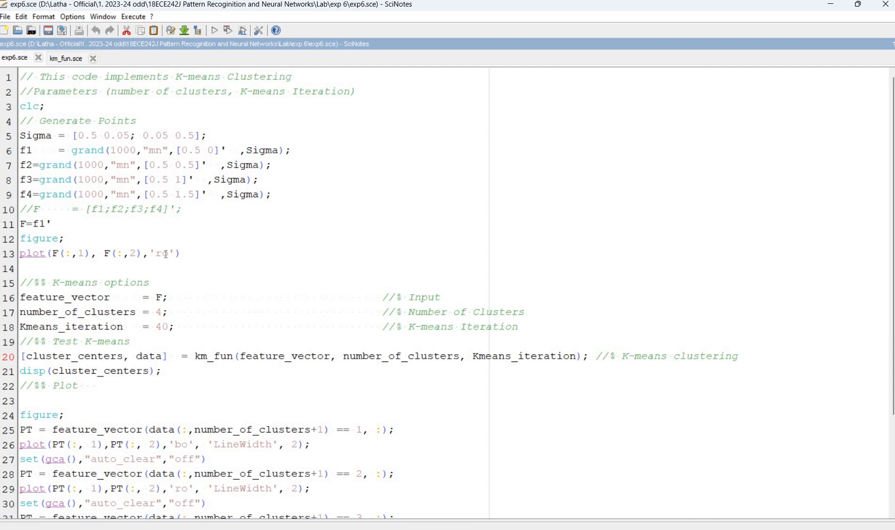
# - Scroll the exp6.sce script to the km_fun call on line 20 and select it
pyautogui.scroll(-3)
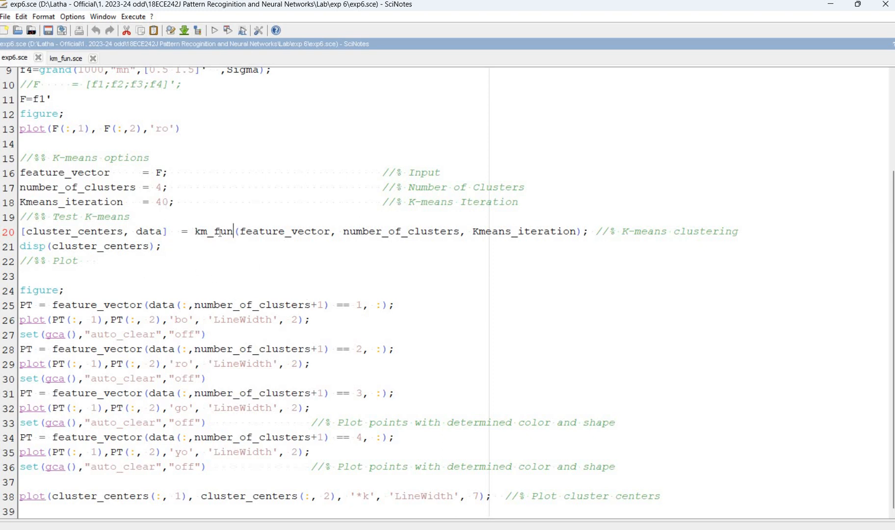
pyautogui.doubleClick(216, 231)
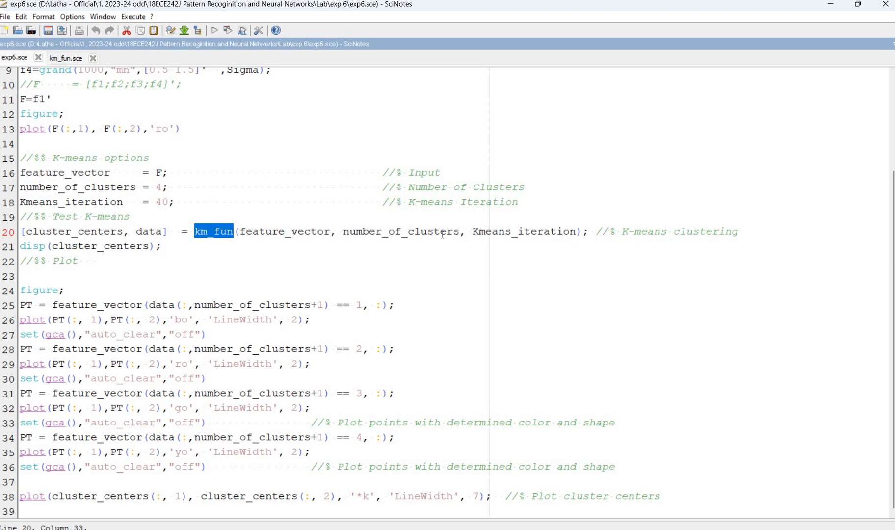
pyautogui.moveTo(560, 247)
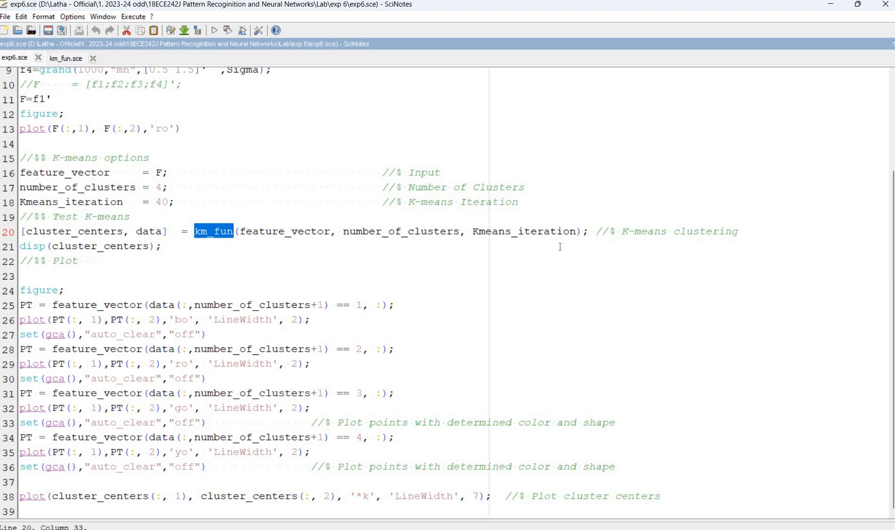
pyautogui.moveTo(166, 214)
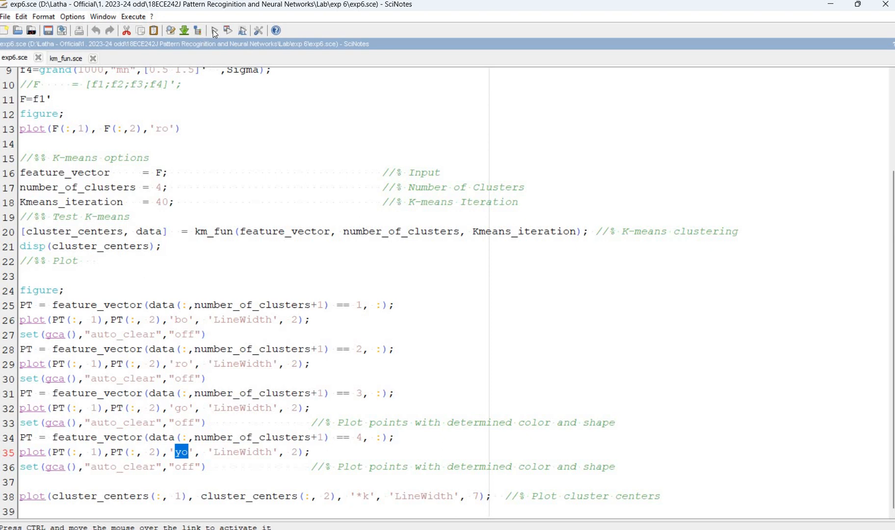
# - Execute exp6.sce to produce the four-cluster scatter plot with black centroid markers
pyautogui.click(214, 30)
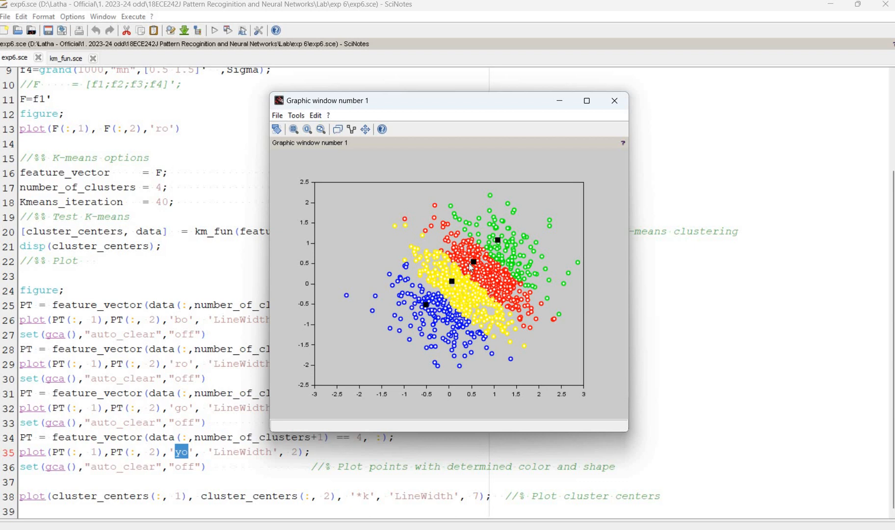
pyautogui.moveTo(471, 280)
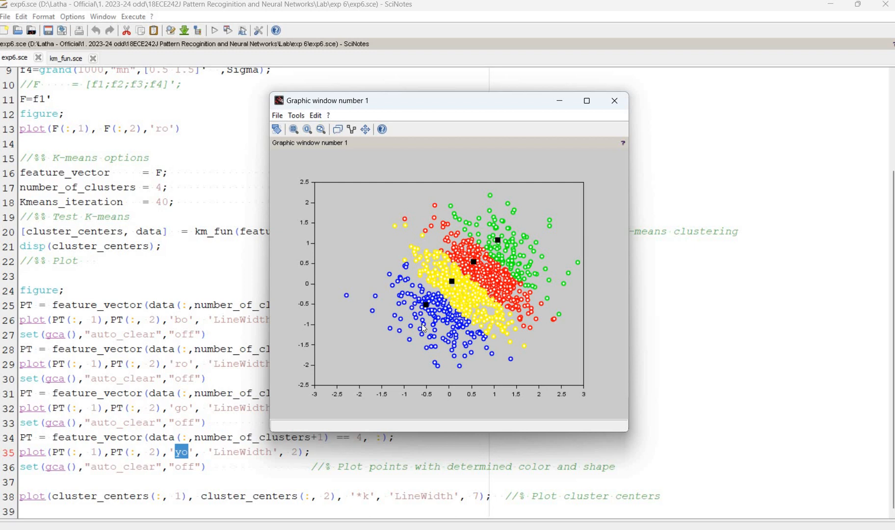
pyautogui.moveTo(424, 324)
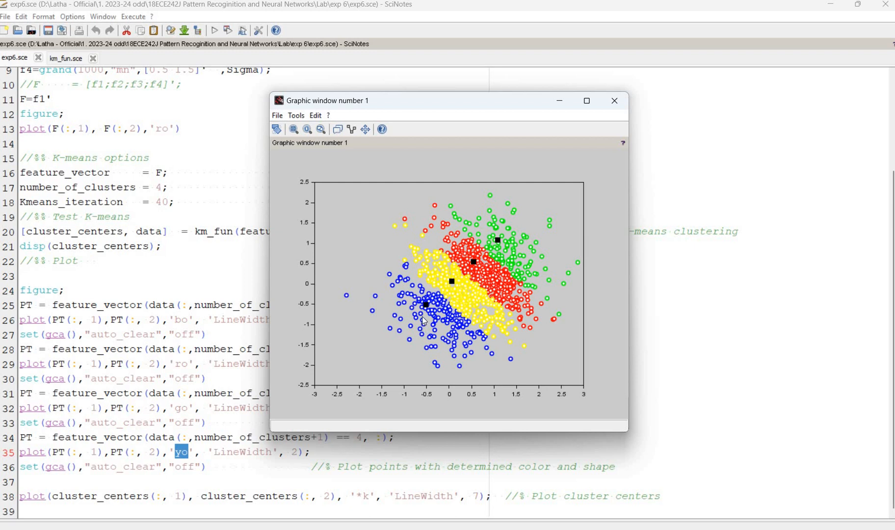